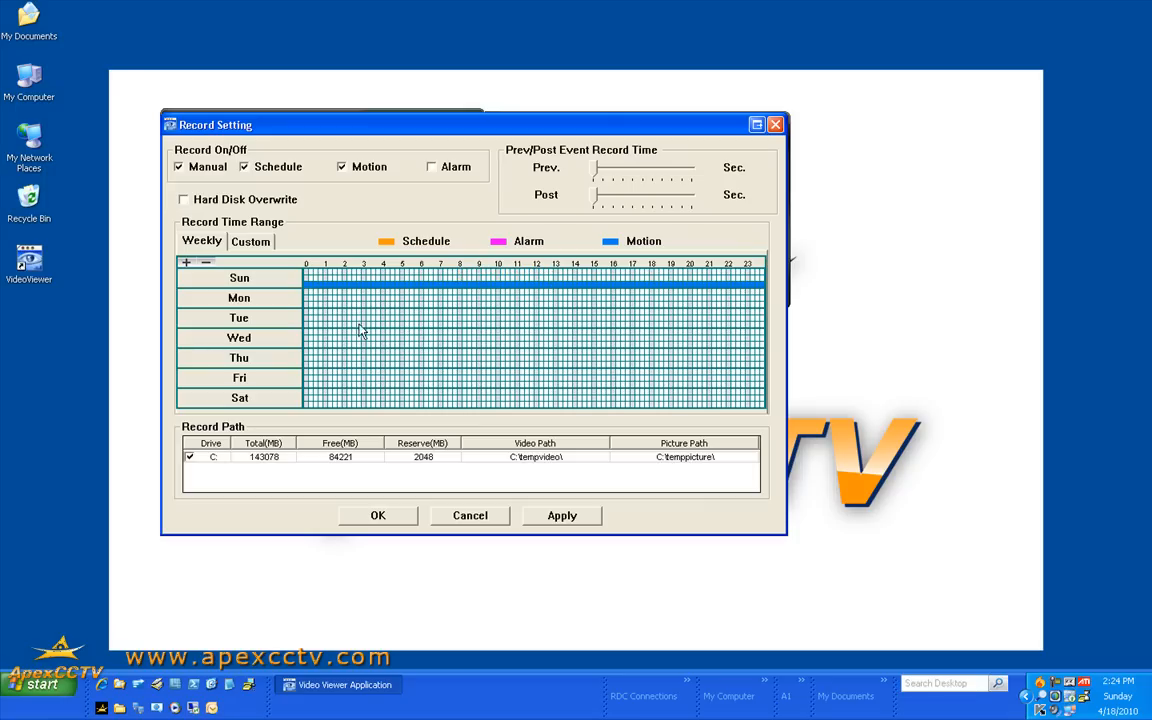
Mark the next day's row for motion recording across all 24 hours
click(183, 199)
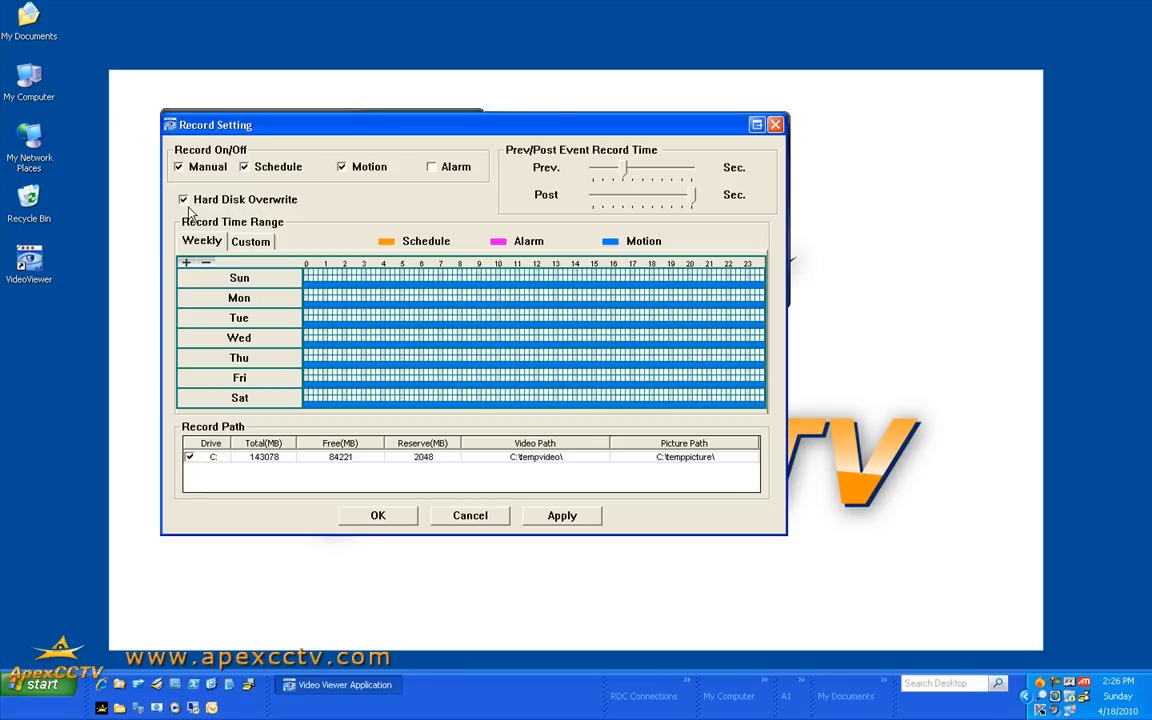
Enable Hard Disk Overwrite so new recordings replace old ones
click(561, 515)
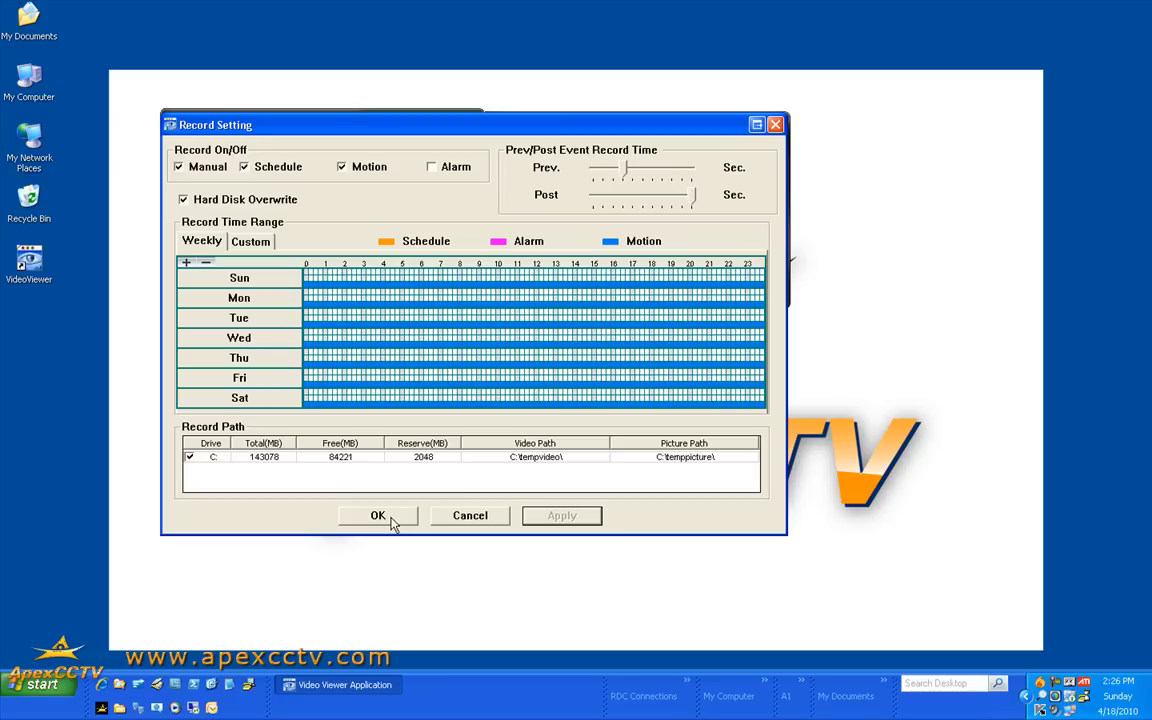
click(377, 515)
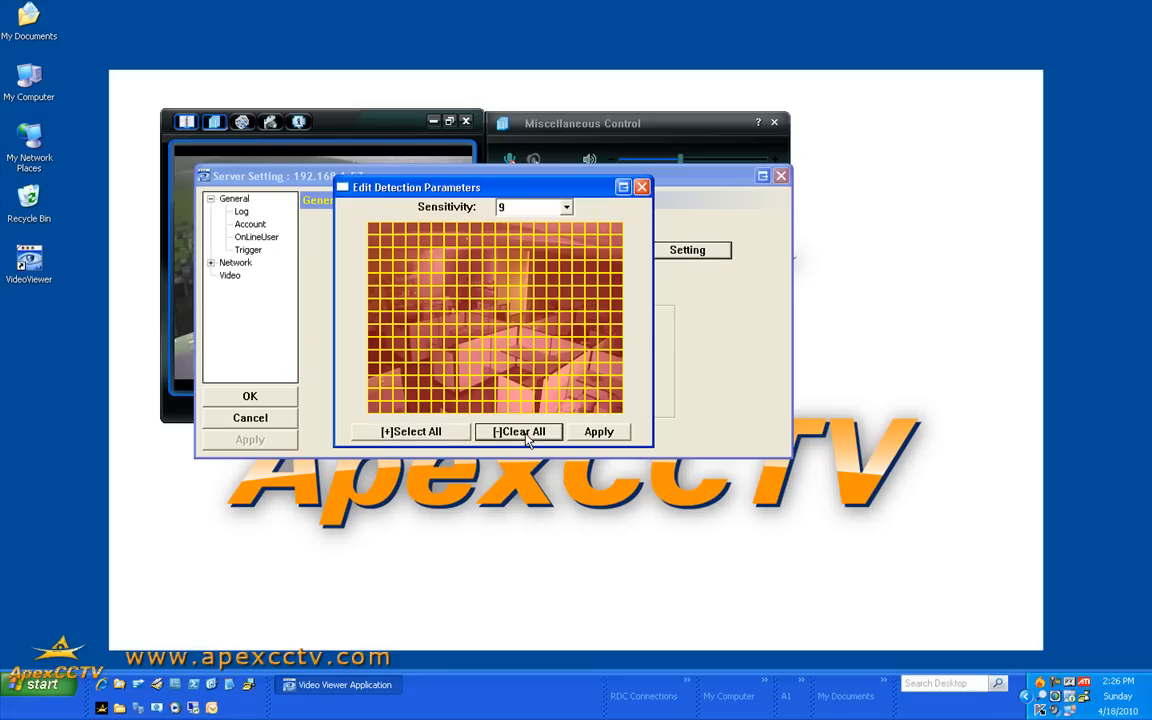
Clear all motion detection cells, then mark a region of the camera view
click(519, 431)
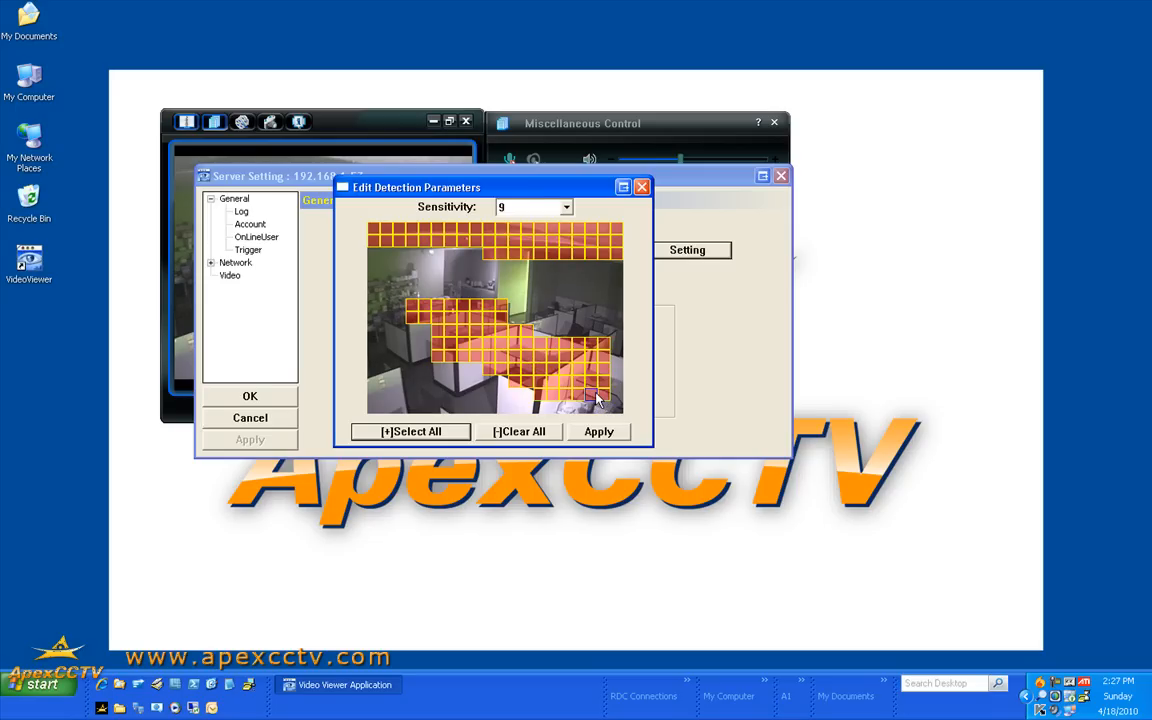
click(566, 207)
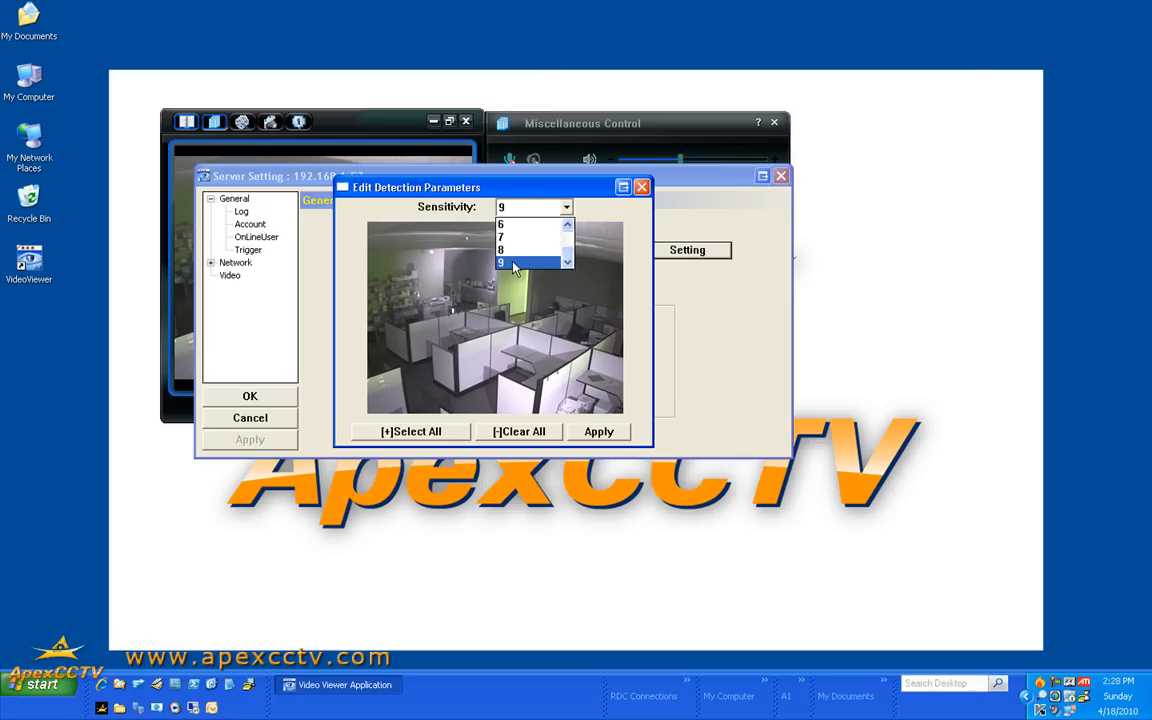